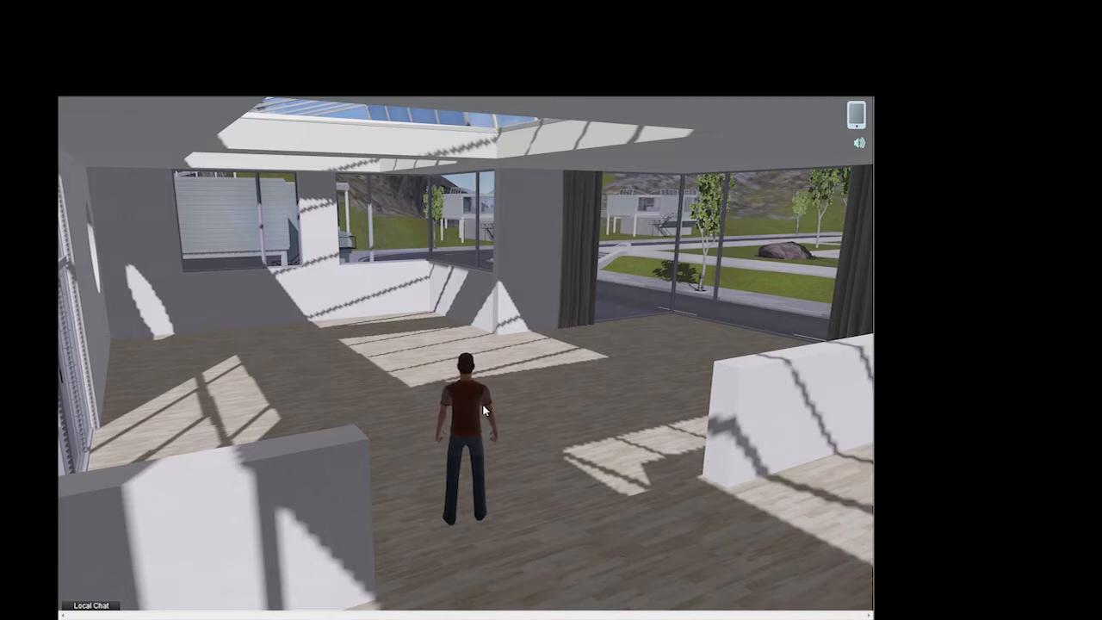
mouse_move(599, 362)
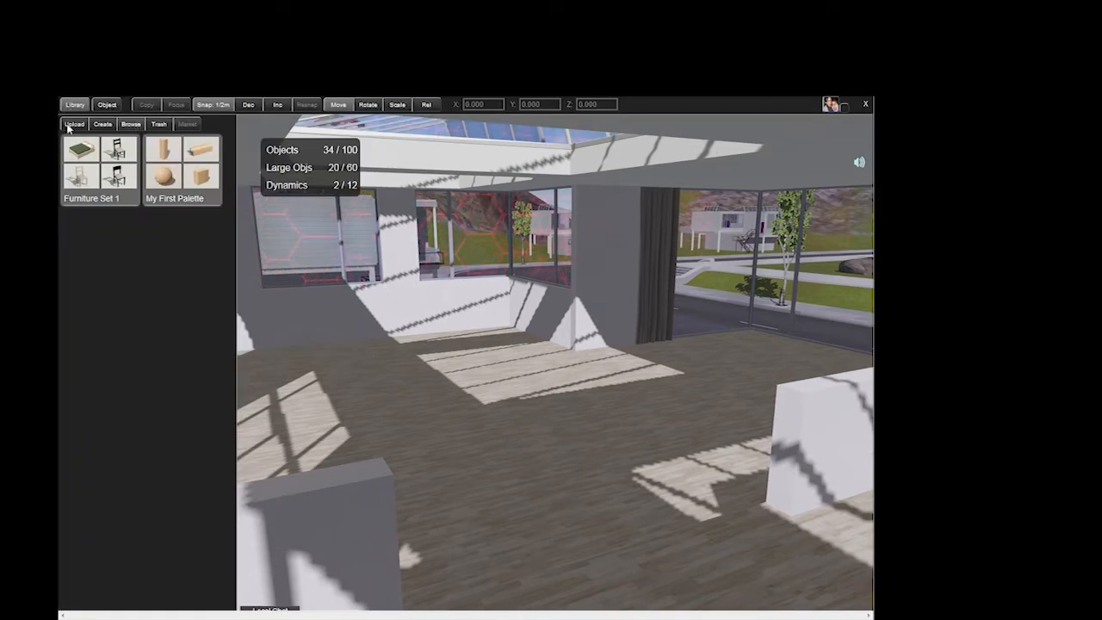
- Create a new empty palette named 'Piano Palette' via Create > Palette
left_click(103, 124)
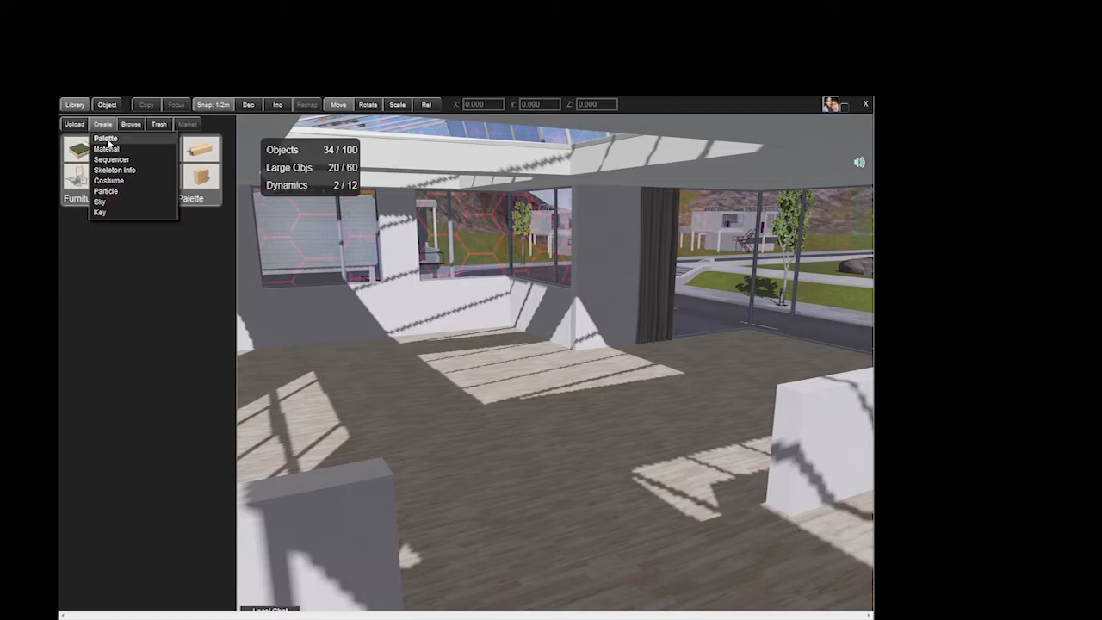
left_click(105, 137)
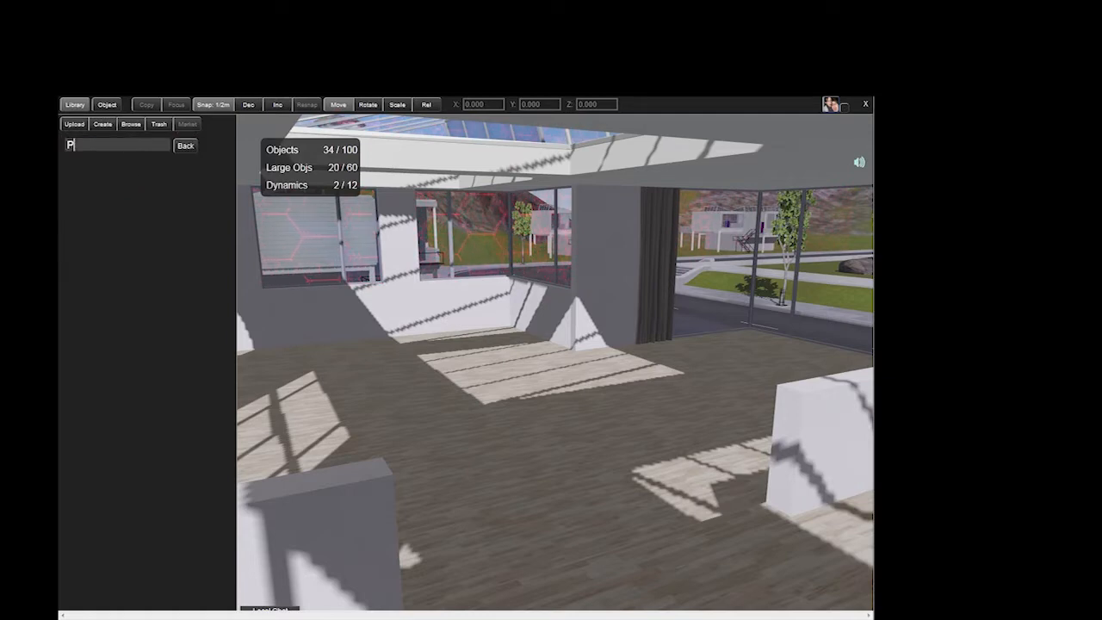
type("iano Palett")
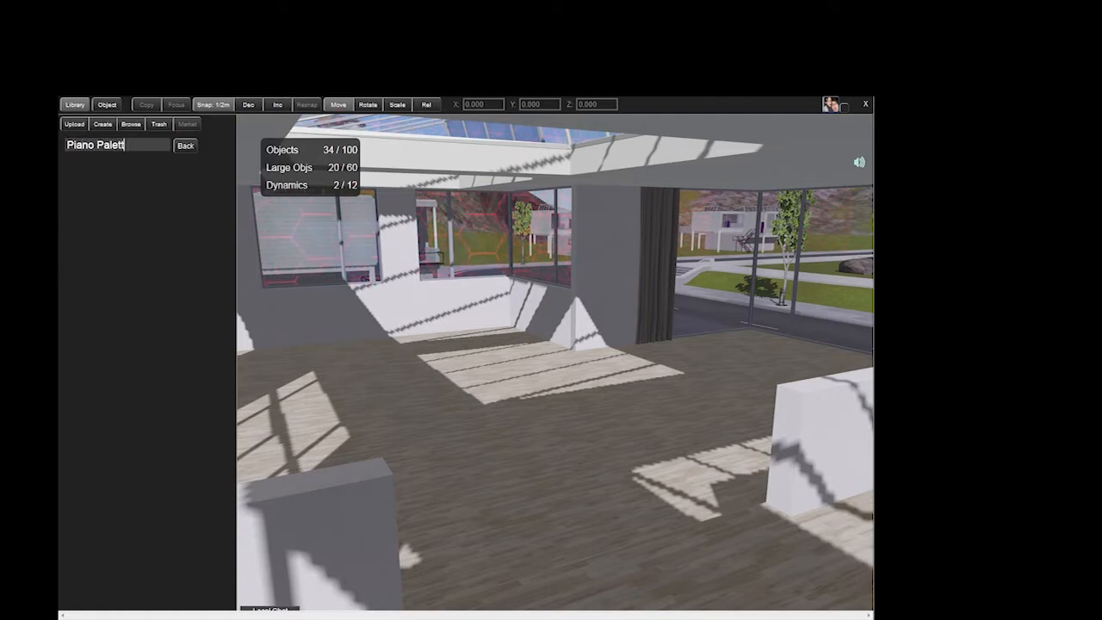
type("e")
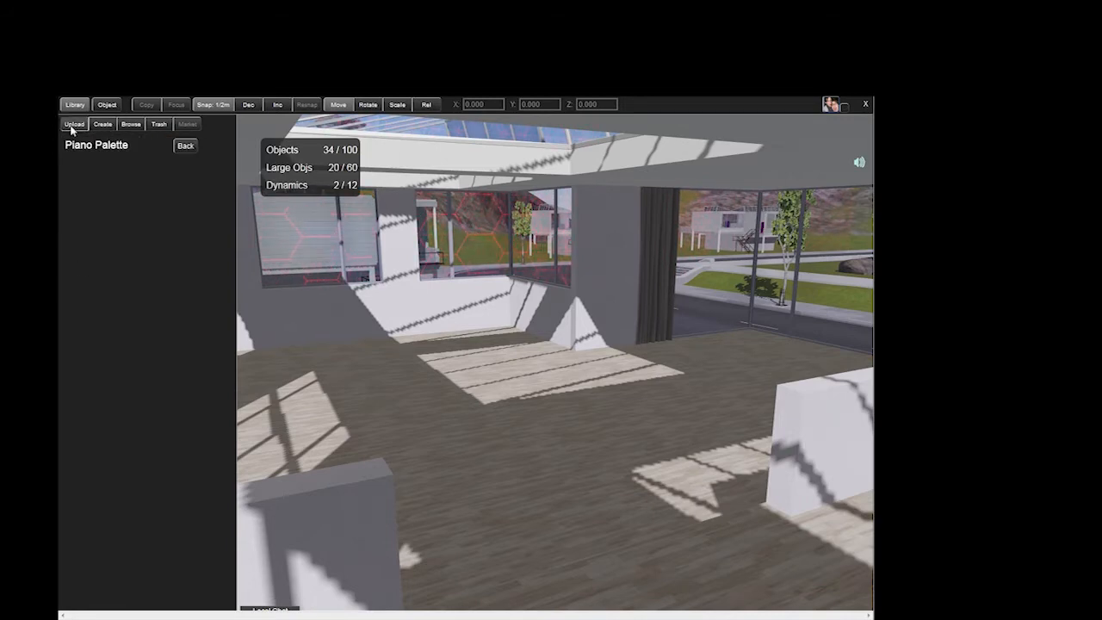
- Upload the piano FBX as BrookstonsPiano with Subobjects and Opaque settings
left_click(74, 124)
type("BrookstonsPiano")
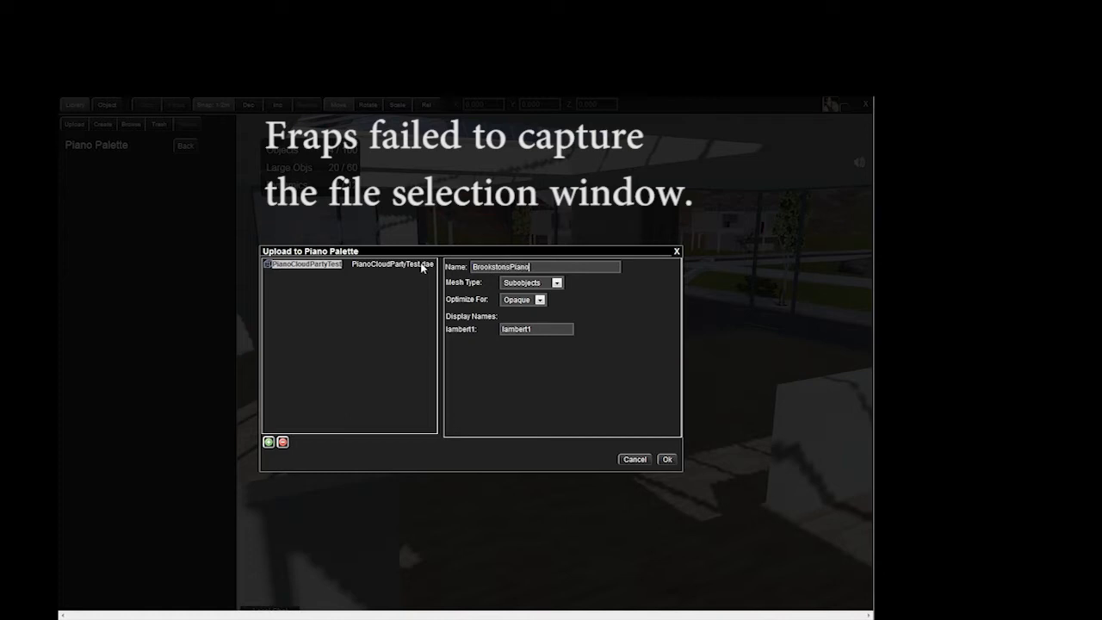
left_click(668, 457)
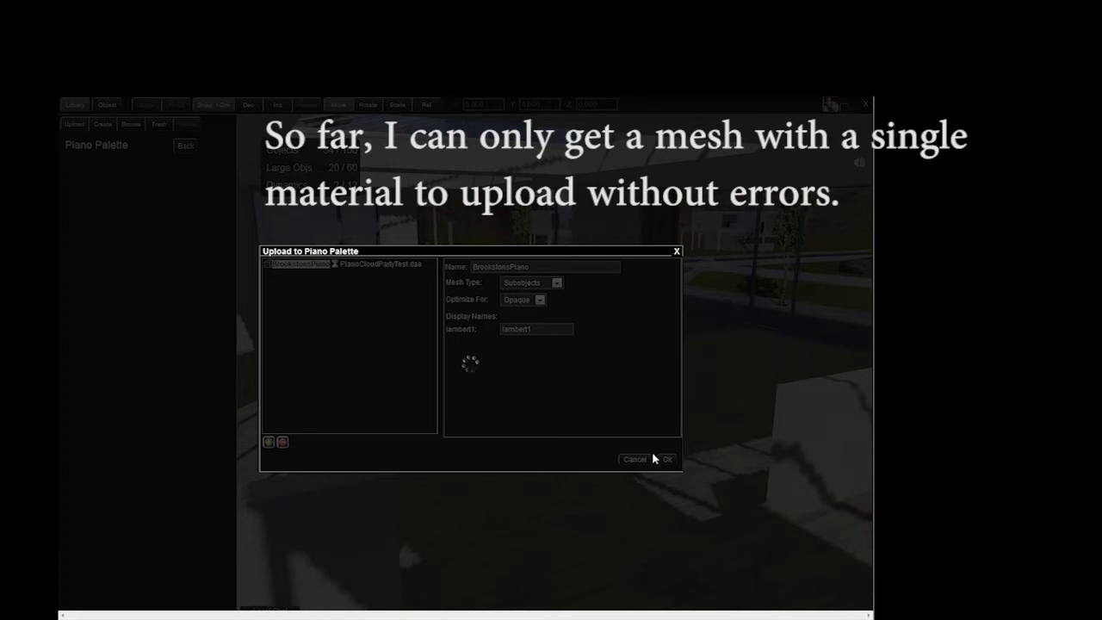
left_click(668, 458)
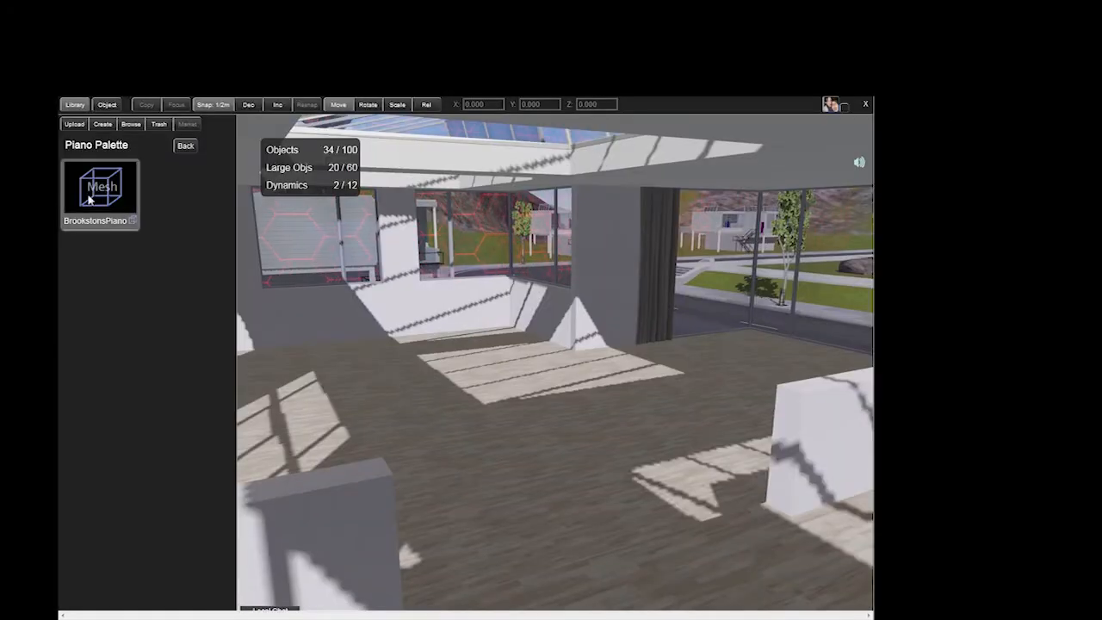
- Upload the piano texture image as BrookstonsPianoTexture with diffuse-alpha and repeat wrapping
left_click(74, 124)
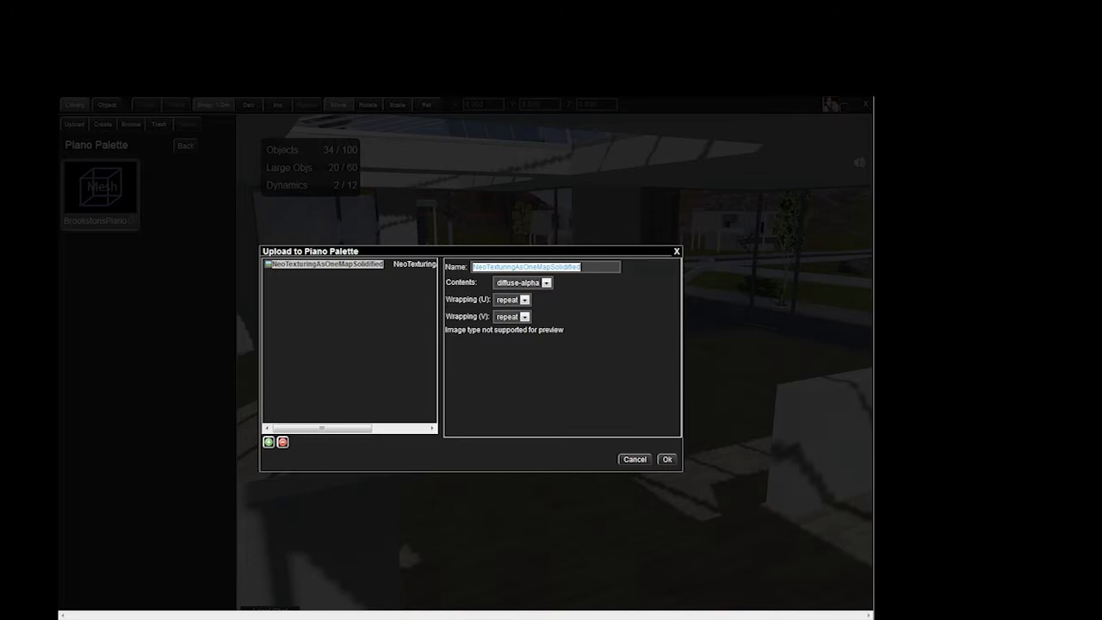
type("BrookstonsPianoTexture")
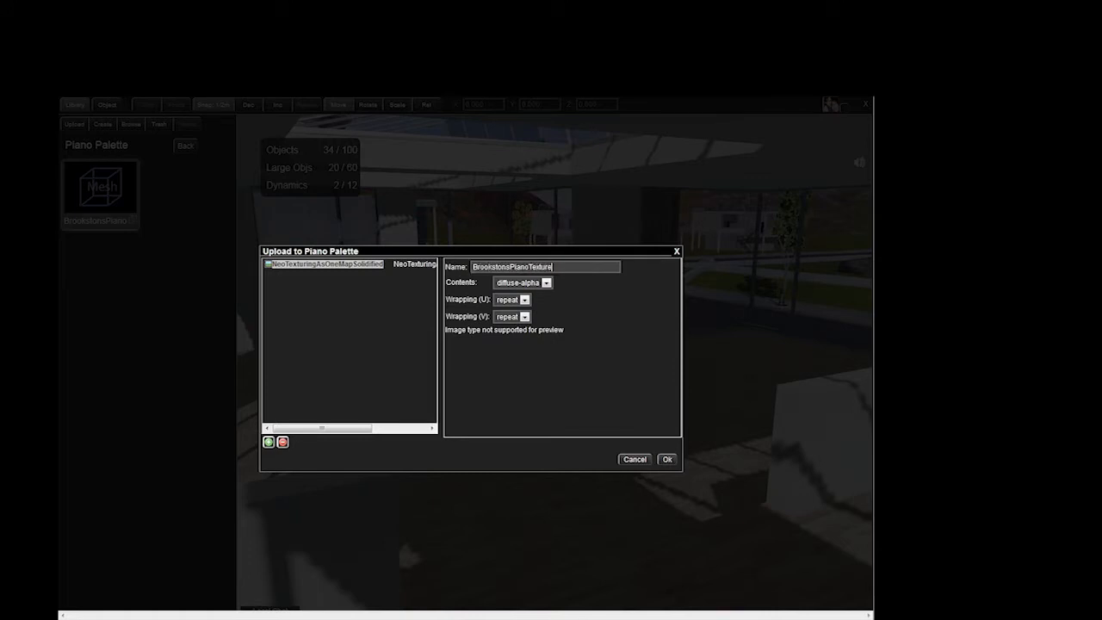
left_click(668, 458)
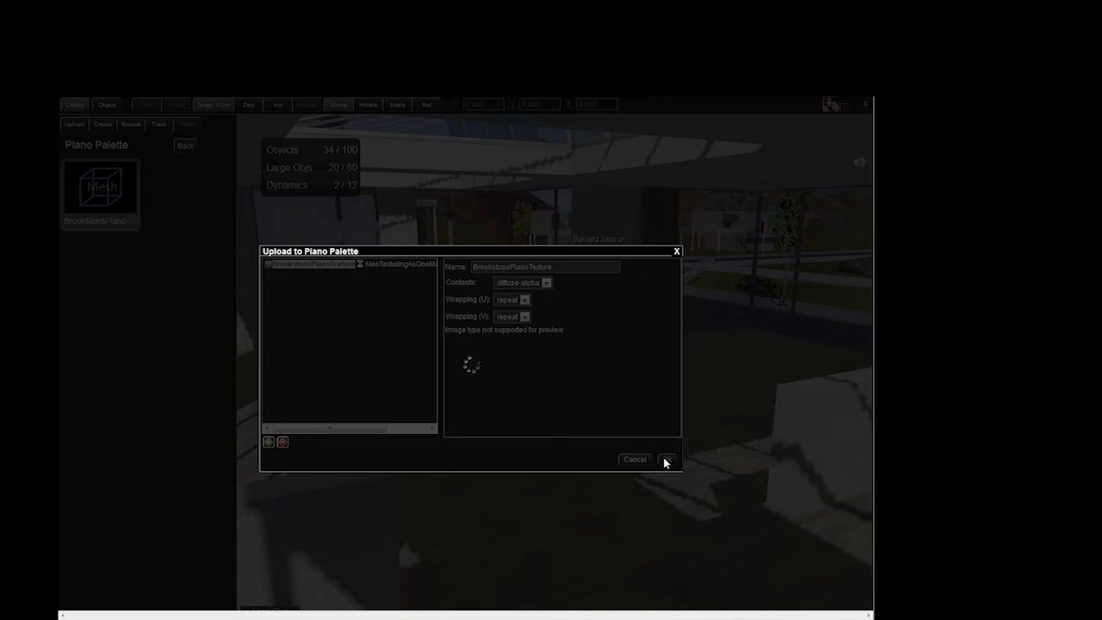
left_click(665, 458)
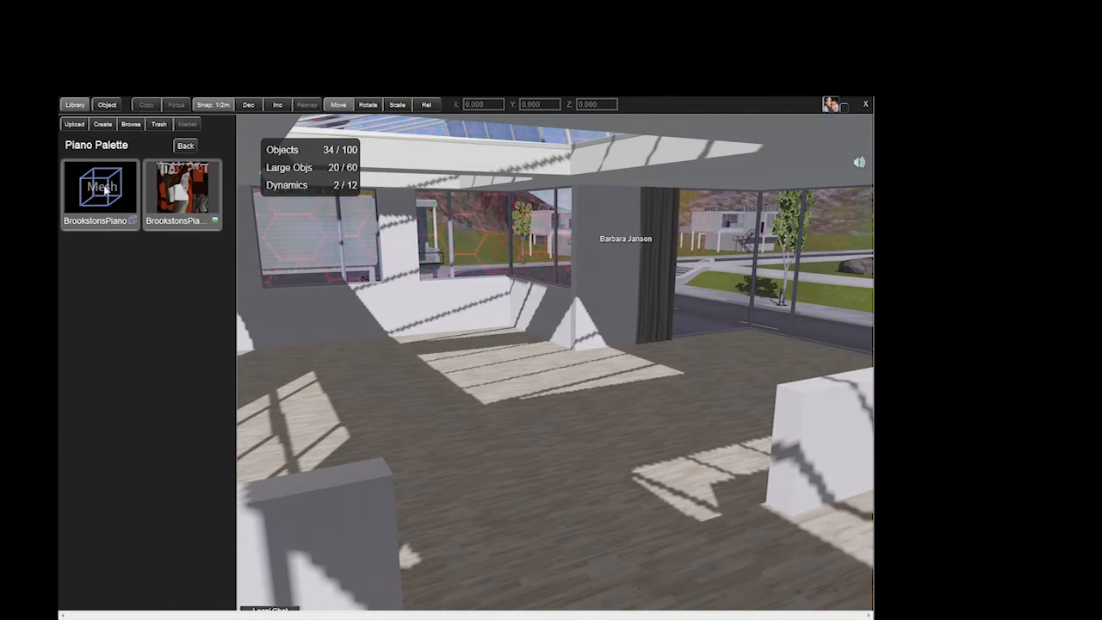
- Place the BrookstonsPiano mesh from the palette onto the room floor
left_click(100, 193)
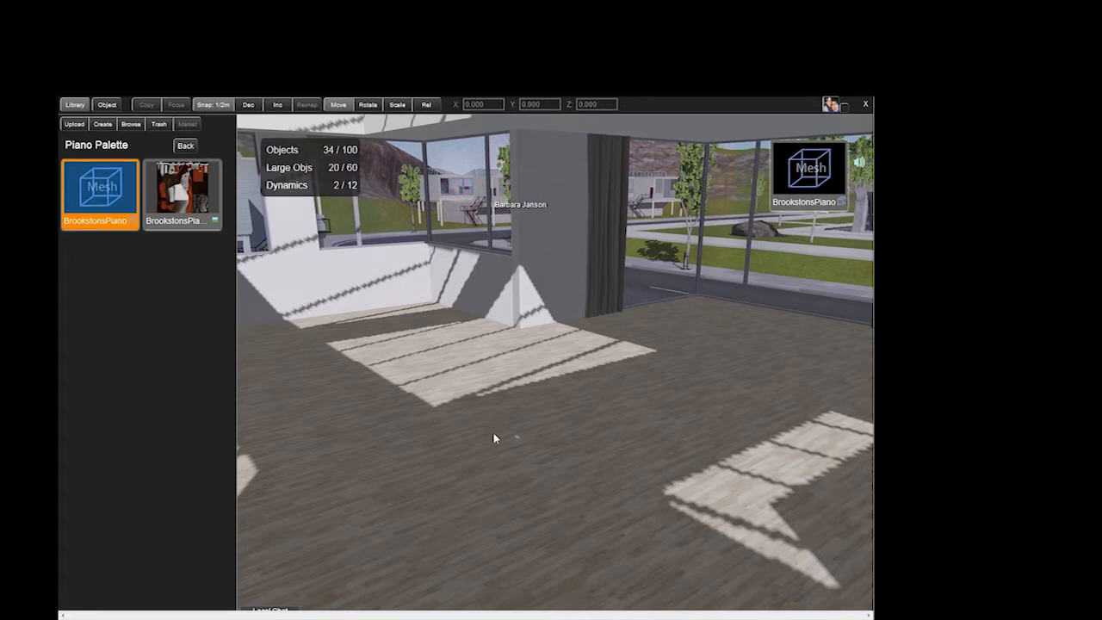
left_click(516, 434)
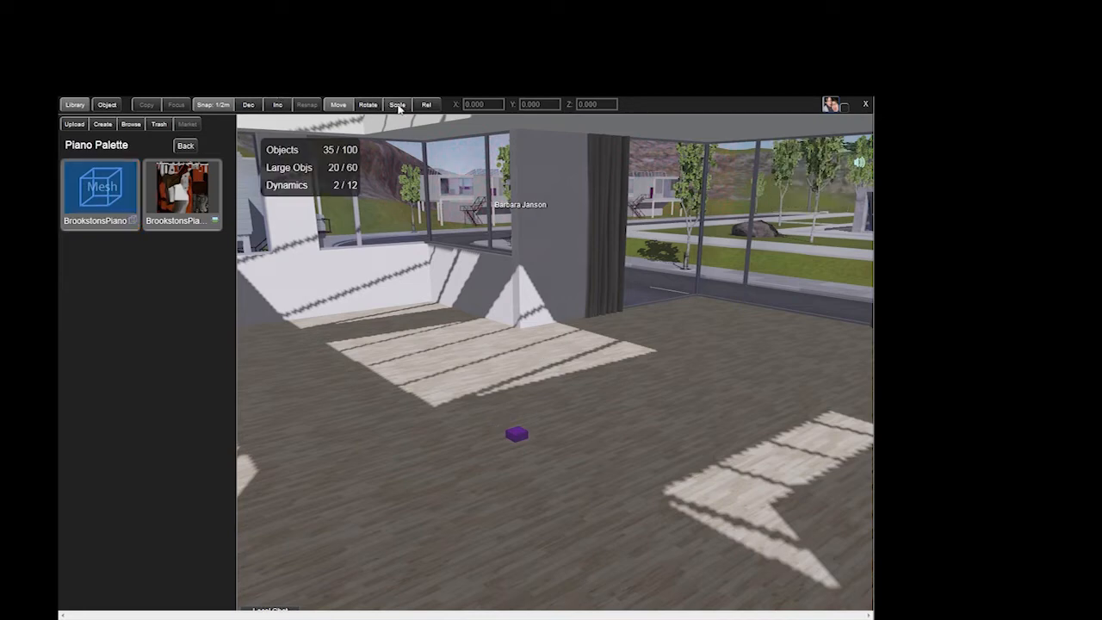
left_click(396, 105)
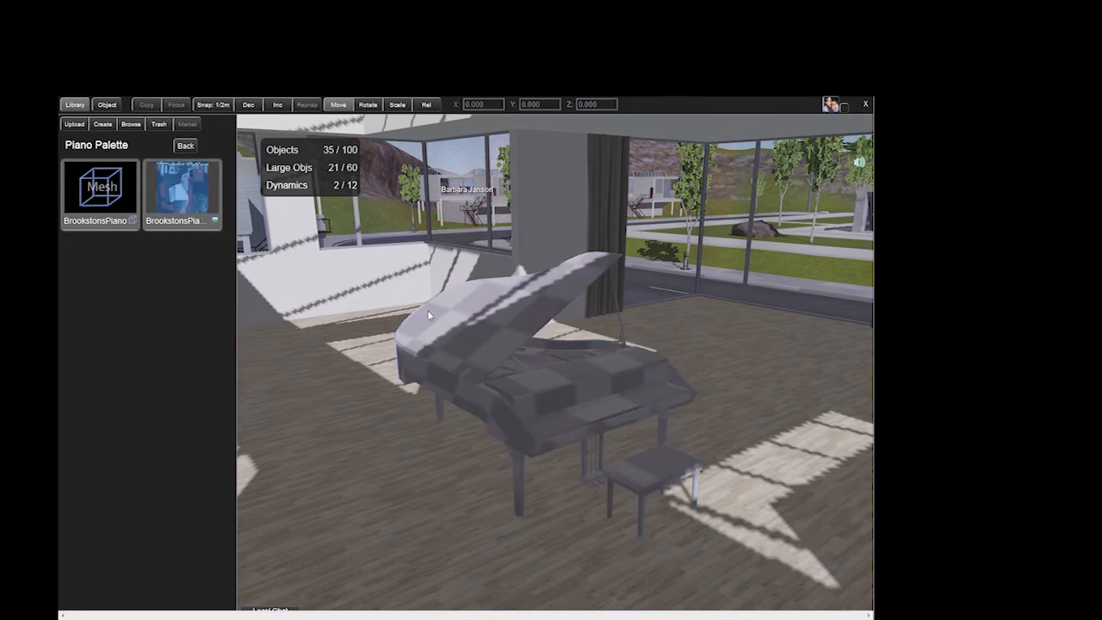
- Create a new material named PianoMaterial in Piano Palette
left_click(181, 193)
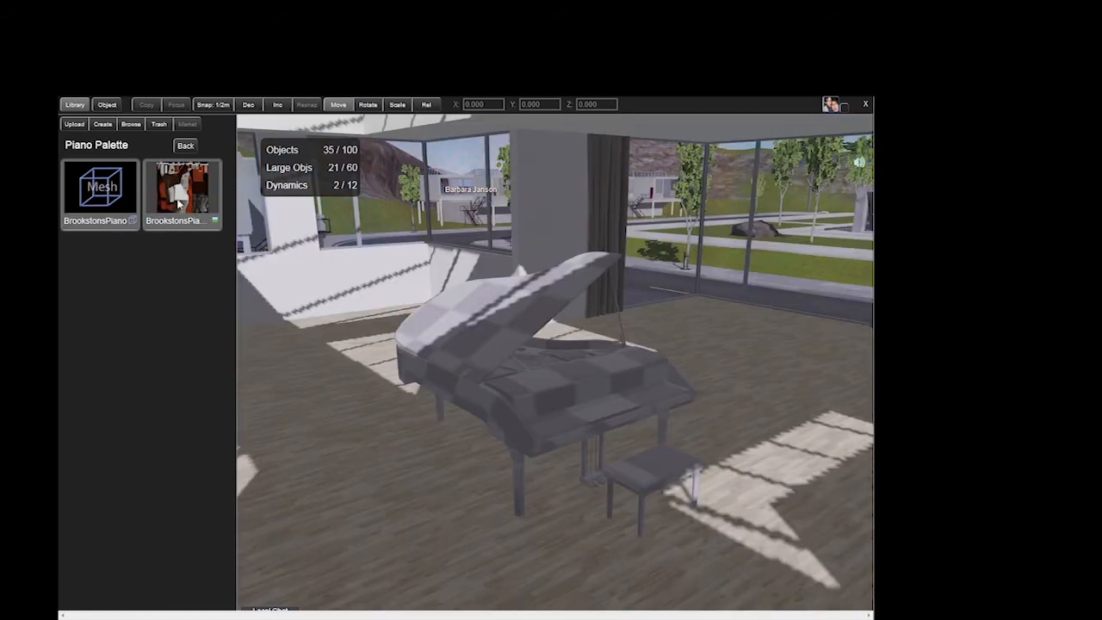
left_click(182, 193)
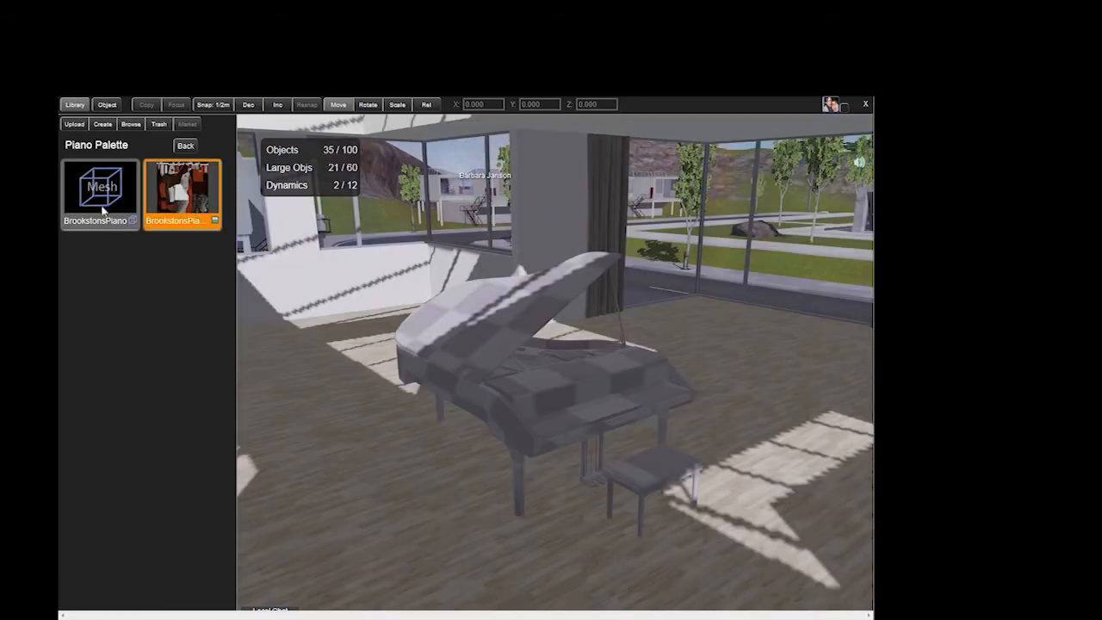
left_click(103, 124)
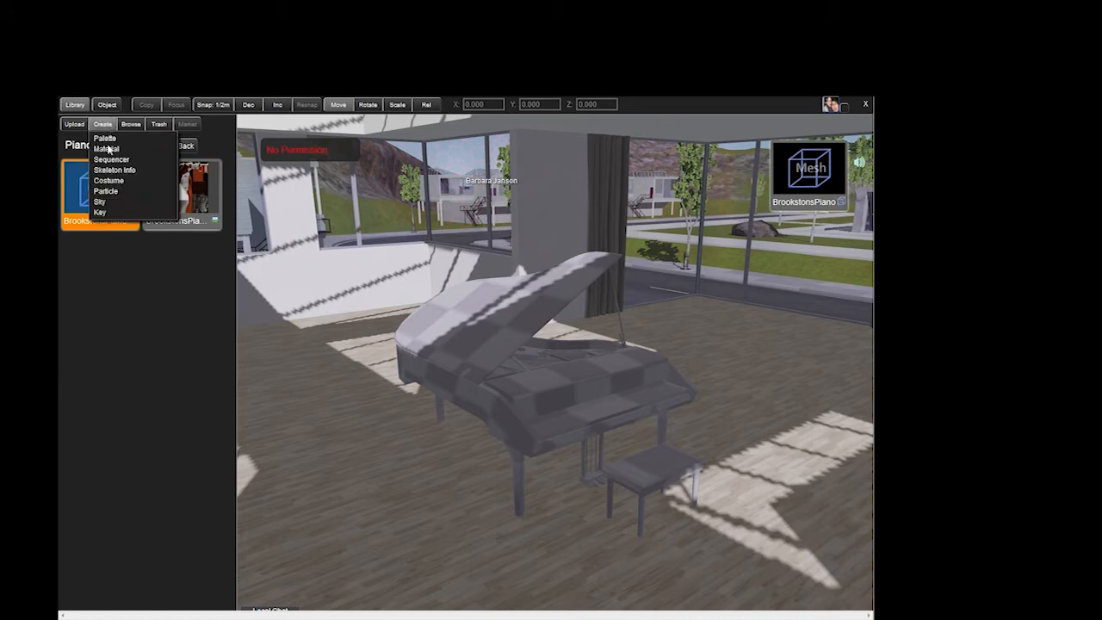
left_click(107, 148)
type("PianoMaterial")
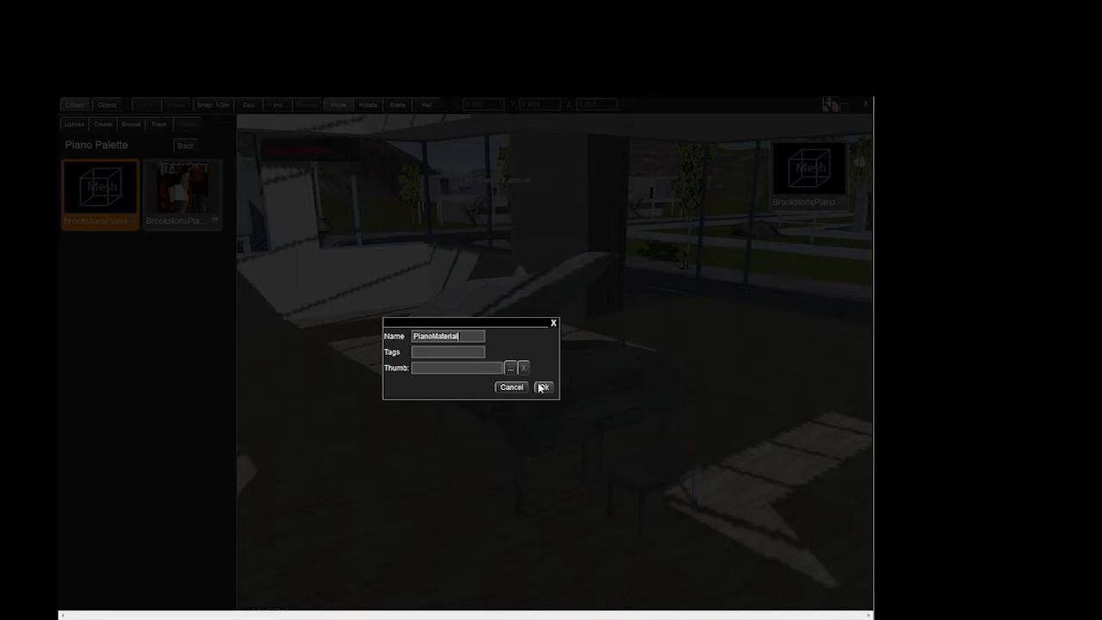
left_click(544, 385)
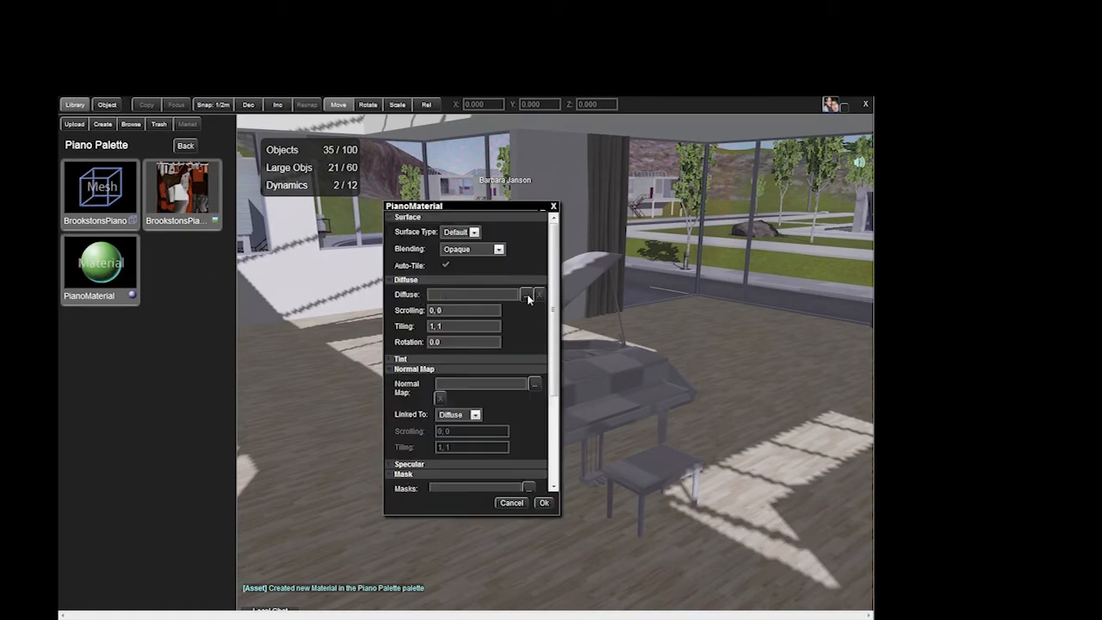
- Set PianoMaterial's Diffuse map to BrookstonsPianoTexture and save the material
left_click(537, 294)
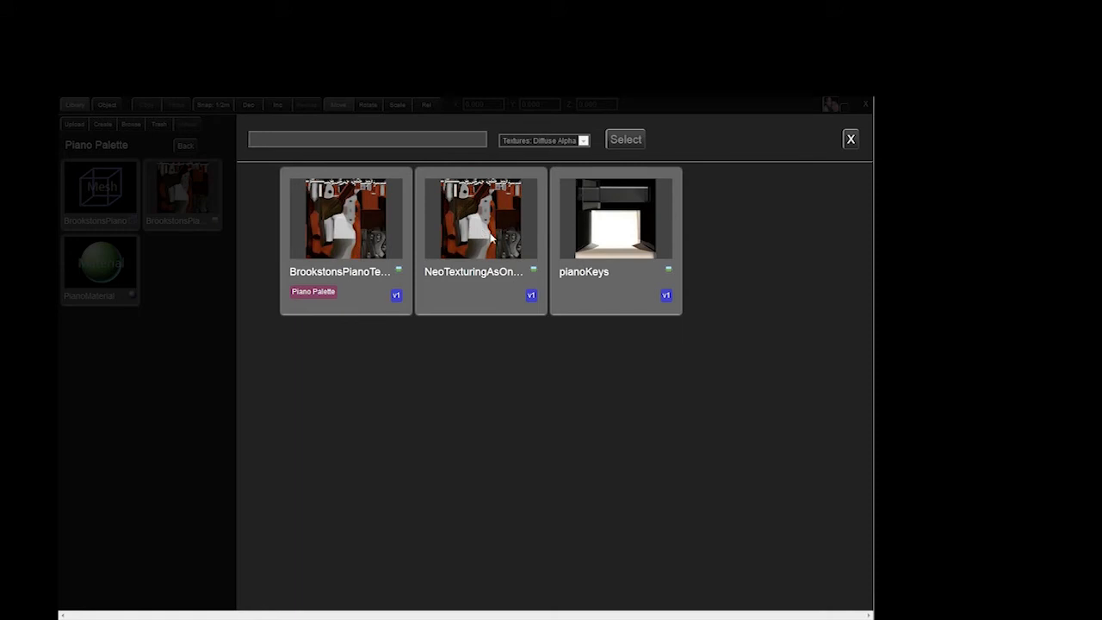
left_click(345, 220)
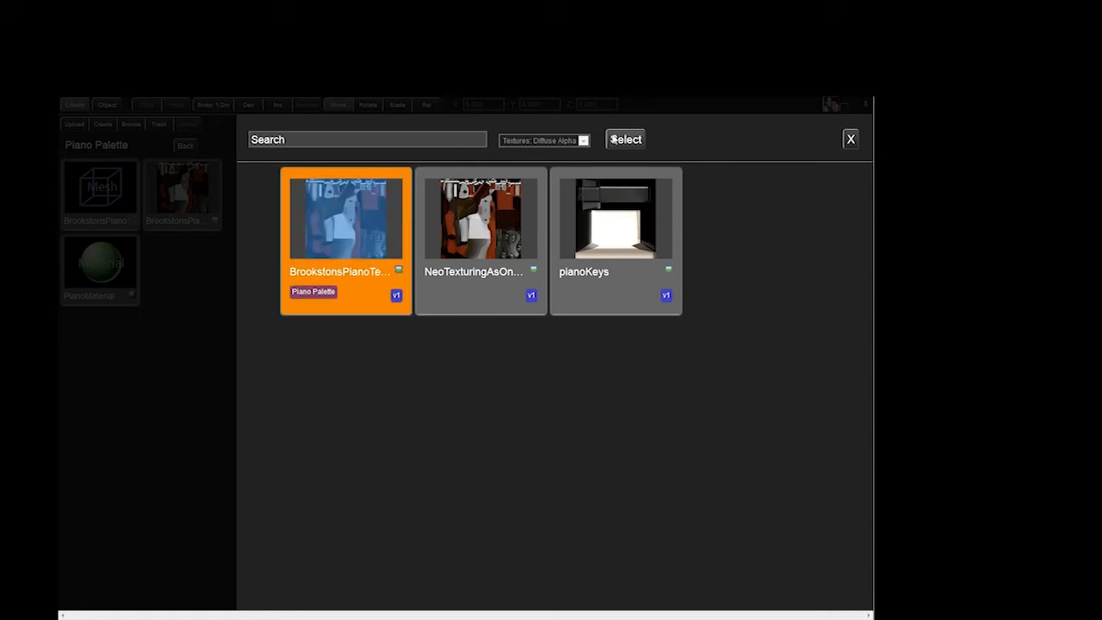
left_click(625, 137)
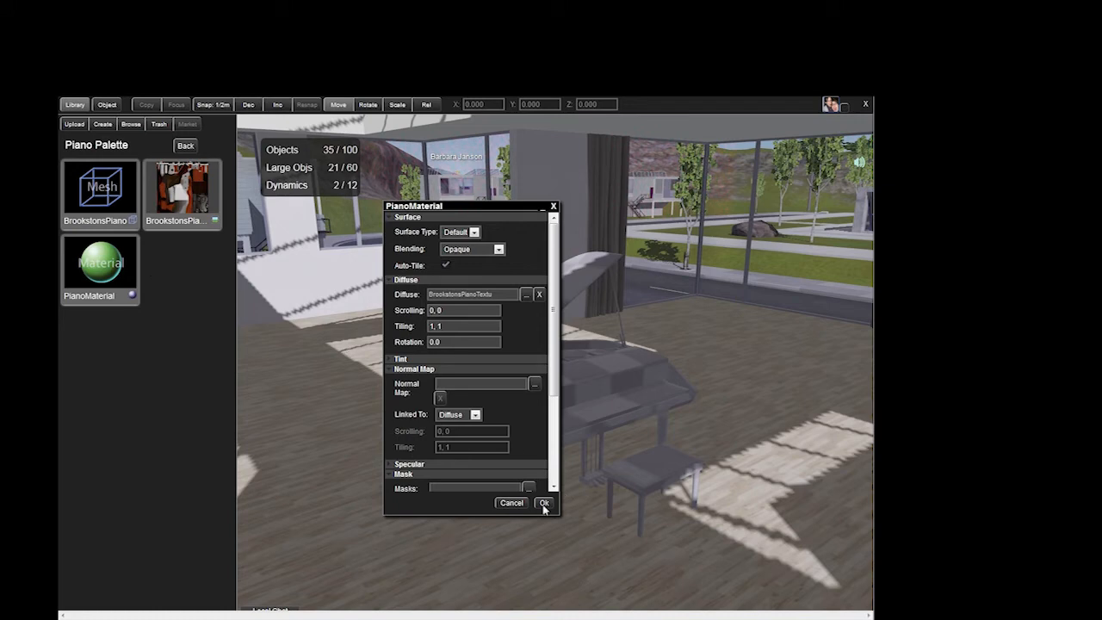
left_click(544, 502)
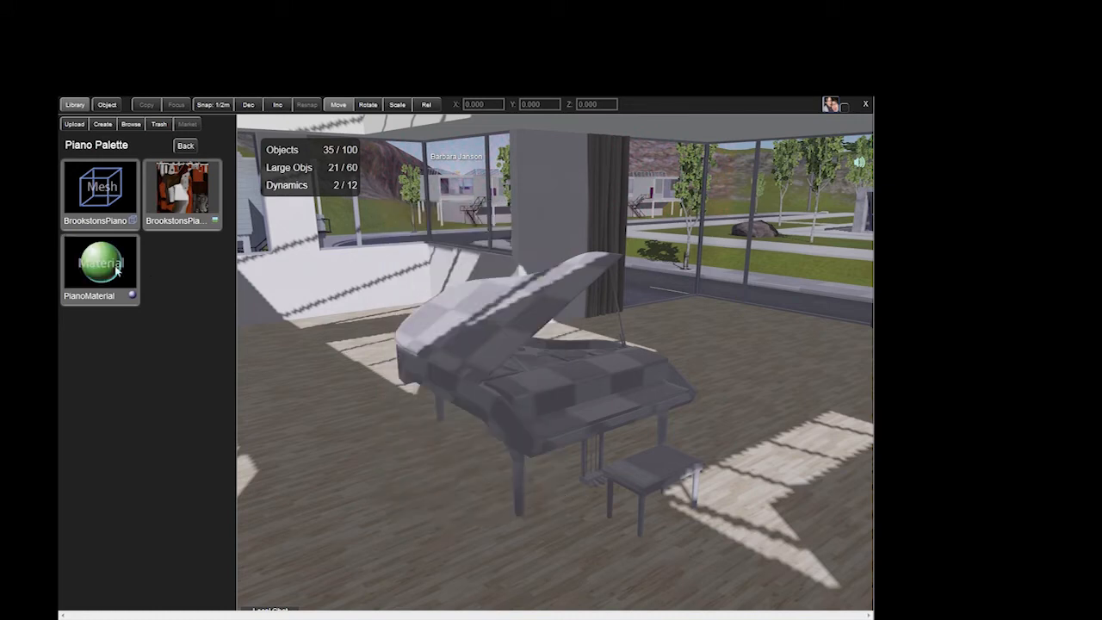
left_click(100, 267)
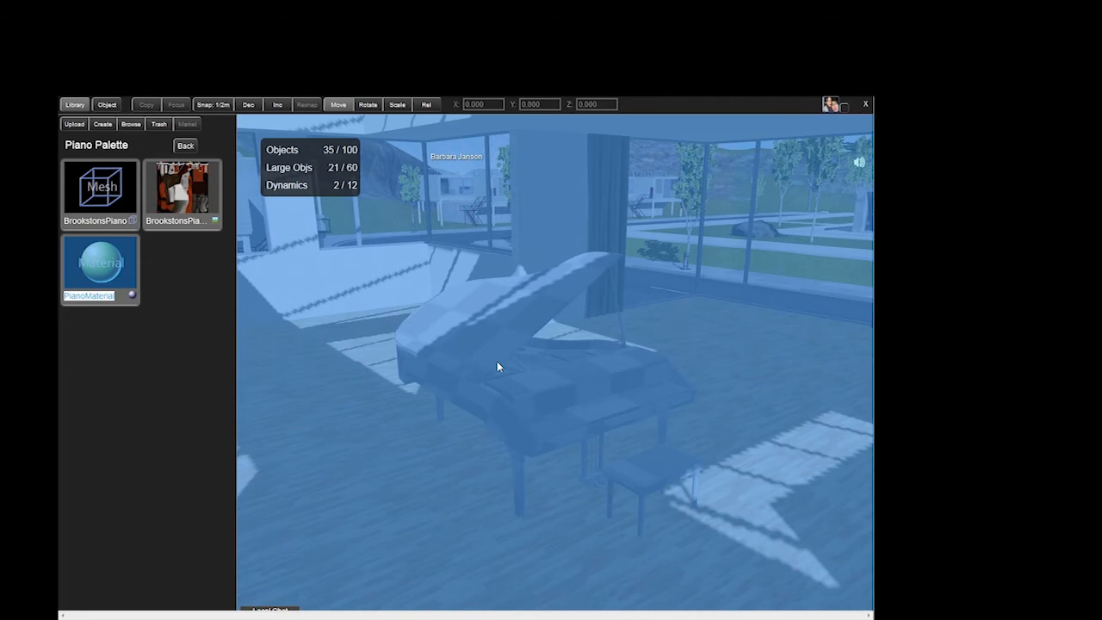
- Set the placed piano's mesh material slot to PianoMaterial instead of lambert1
left_click(100, 267)
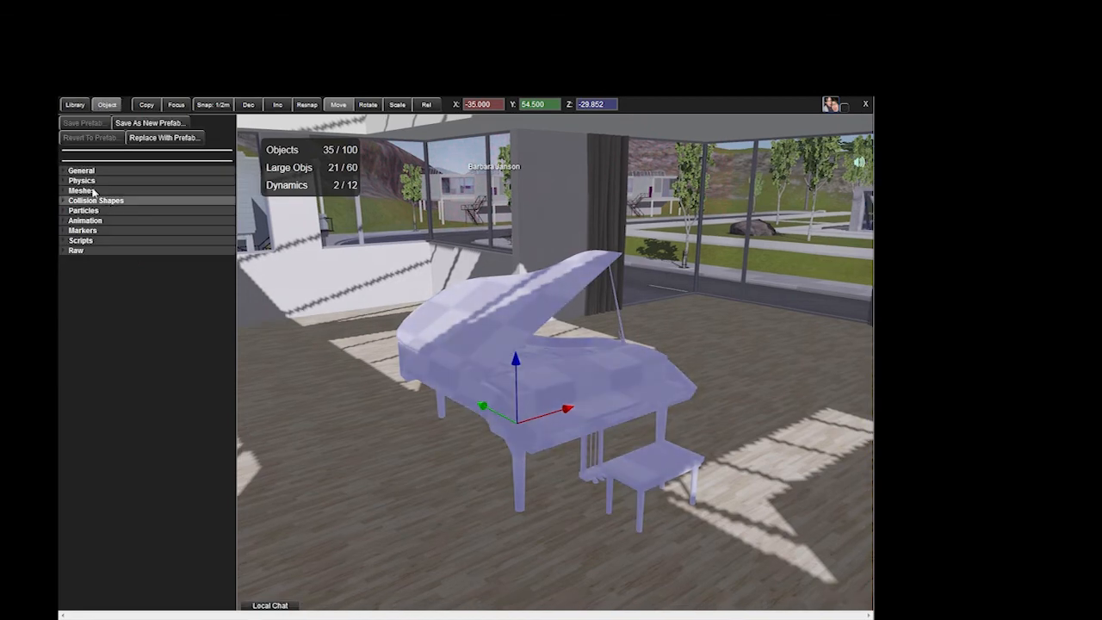
left_click(81, 189)
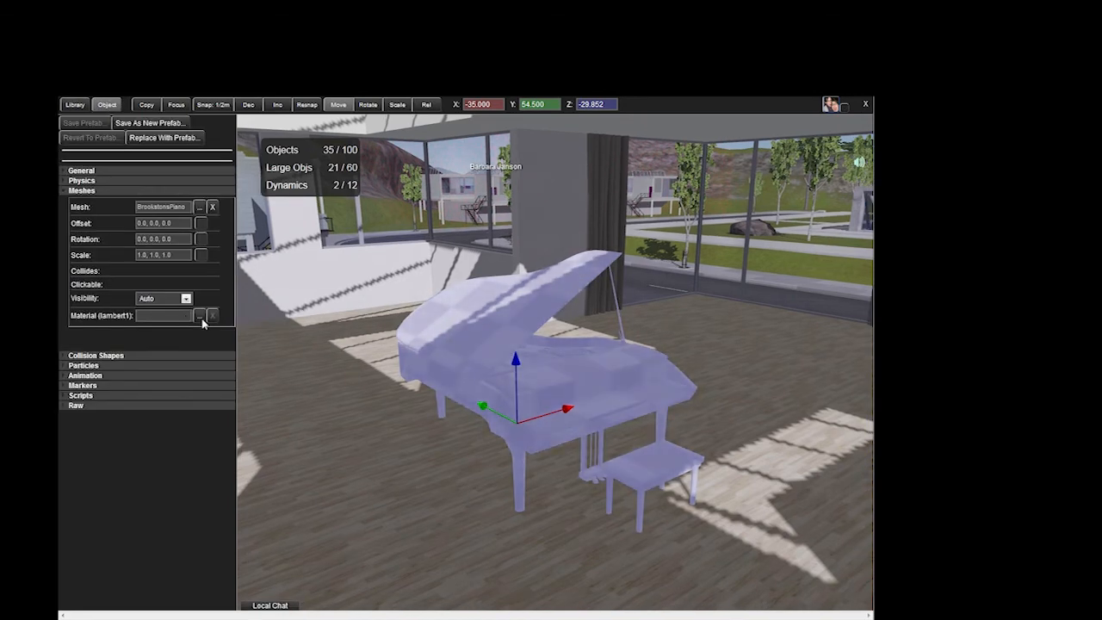
left_click(200, 316)
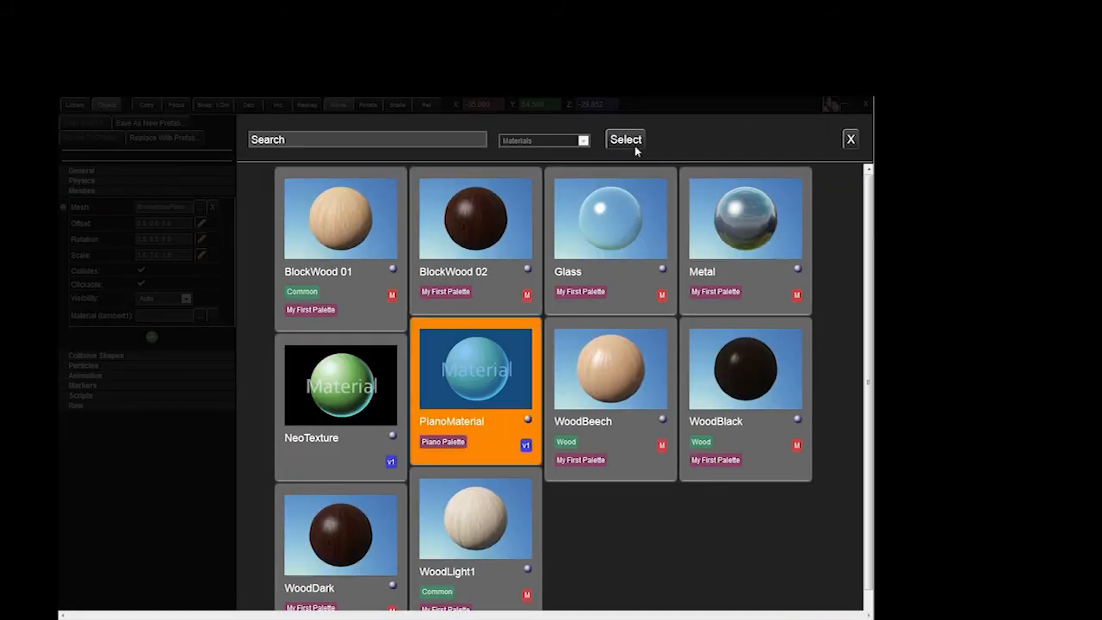
left_click(625, 138)
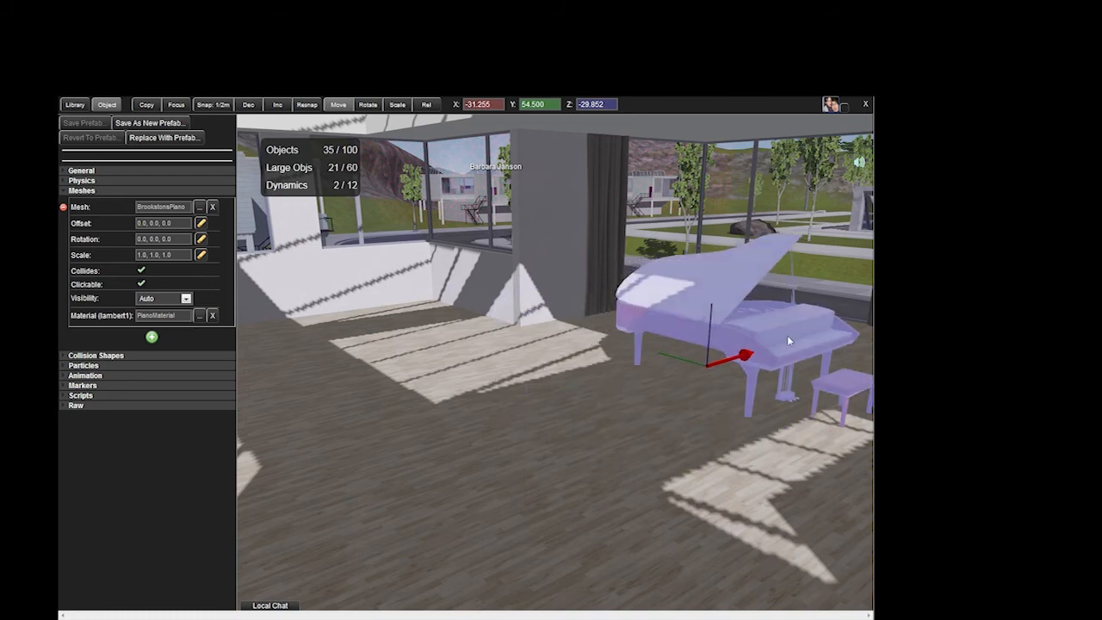
- Move the piano to a new spot and rotate it to a new angle with the gizmos
left_click_drag(744, 355, 658, 325)
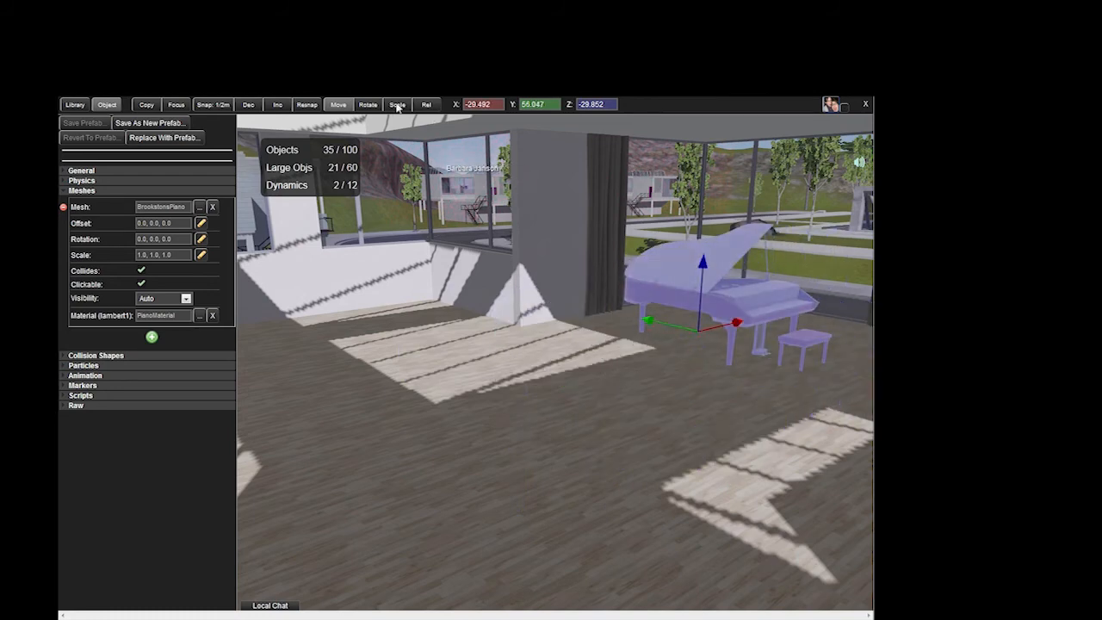
left_click(368, 105)
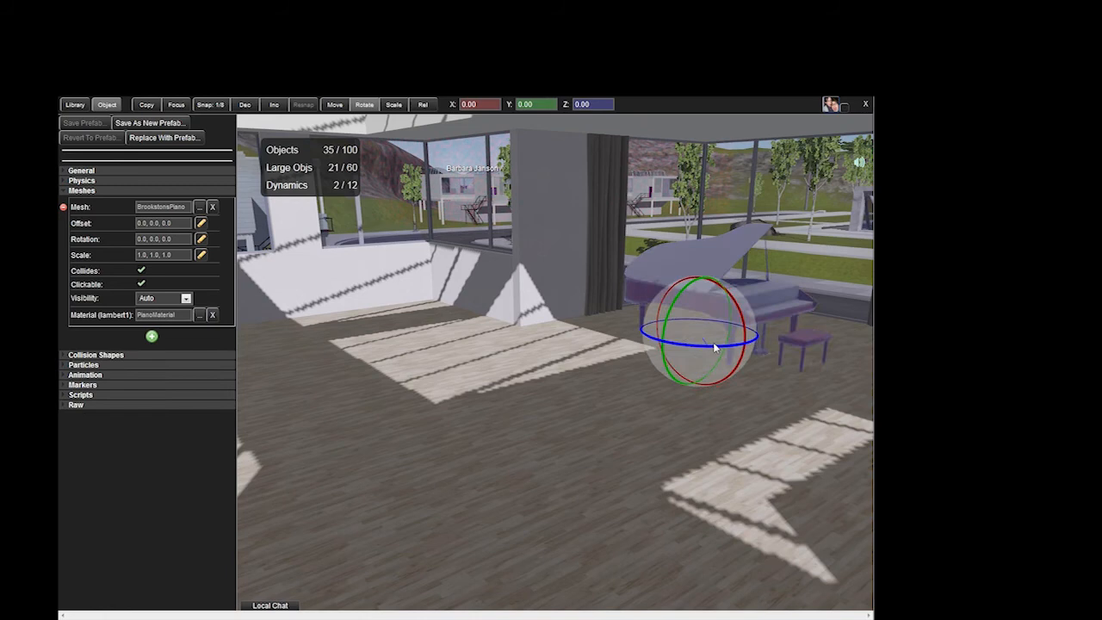
left_click_drag(714, 344, 689, 396)
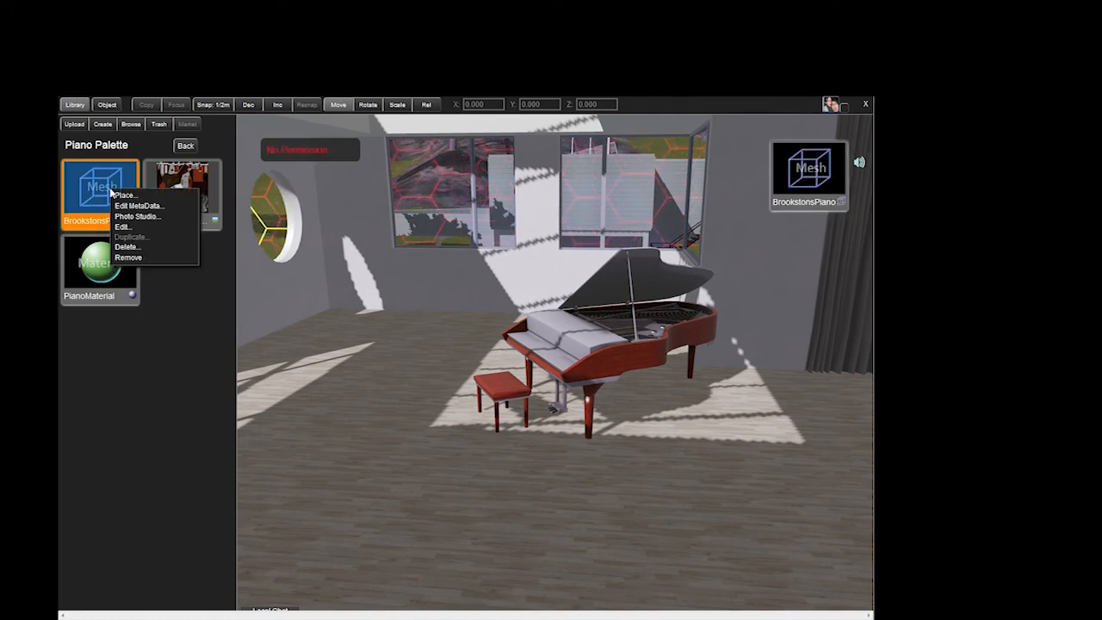
- Capture a zoomed-in Photo Studio thumbnail of the BrookstonsPiano mesh
left_click(136, 217)
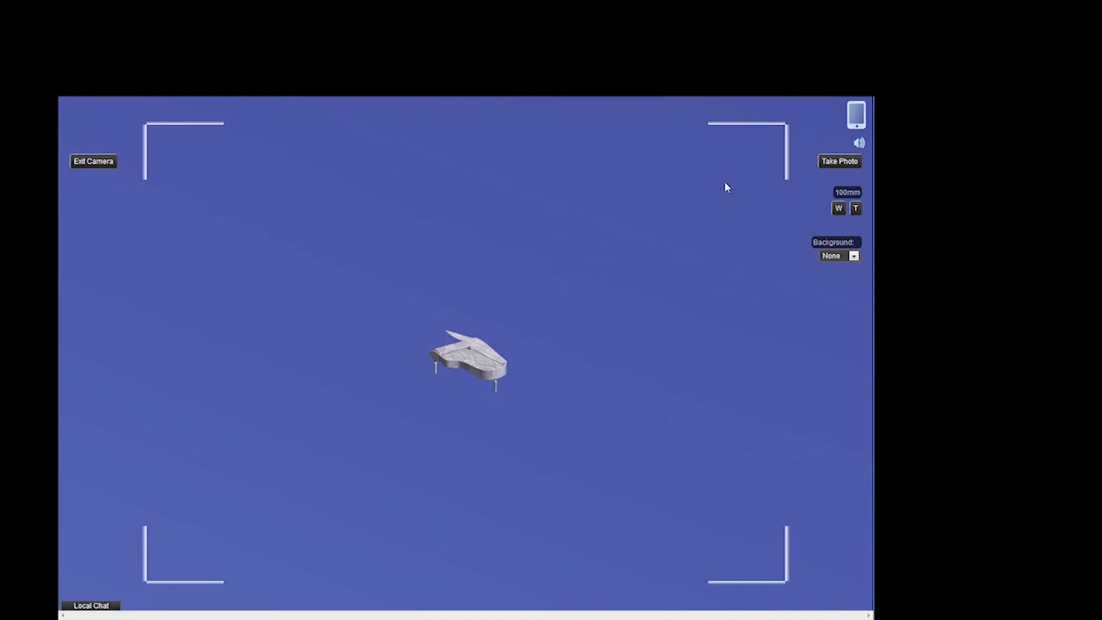
left_click(854, 208)
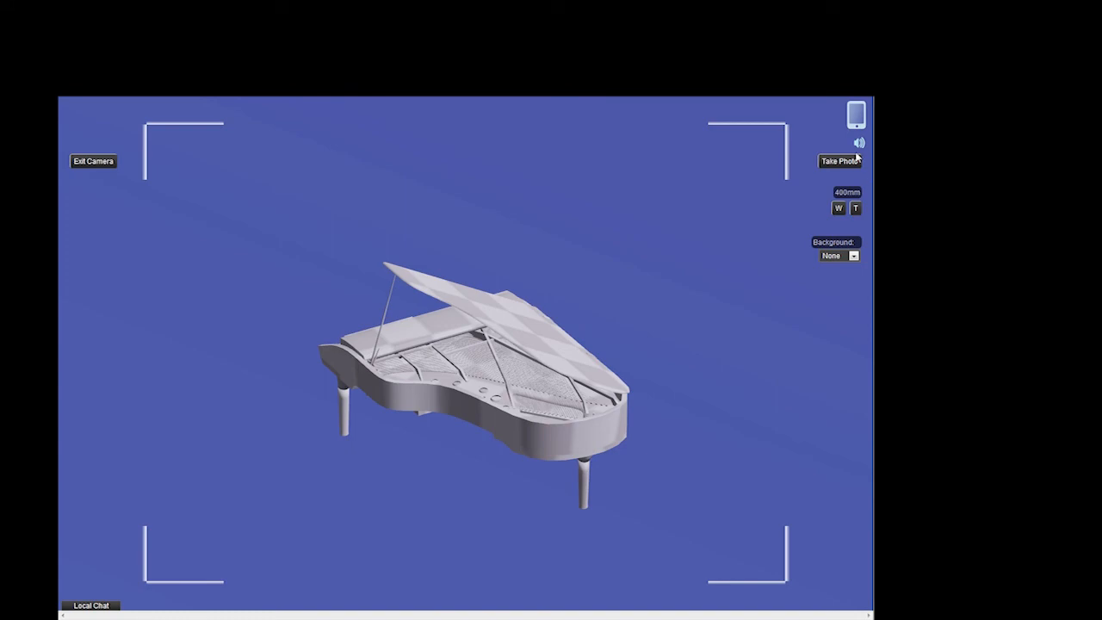
left_click(840, 162)
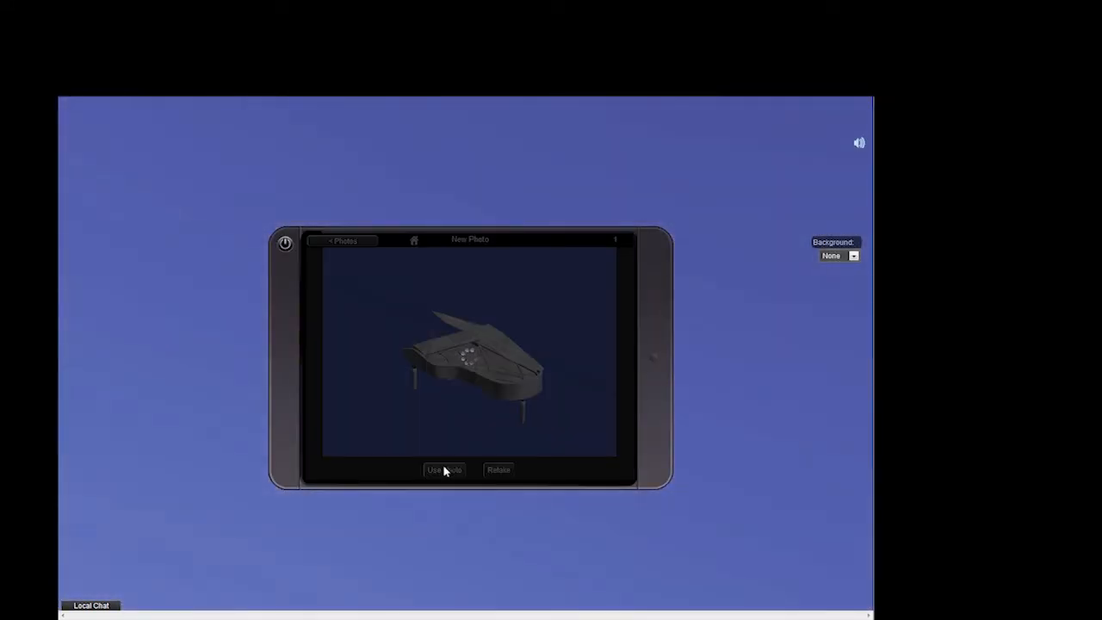